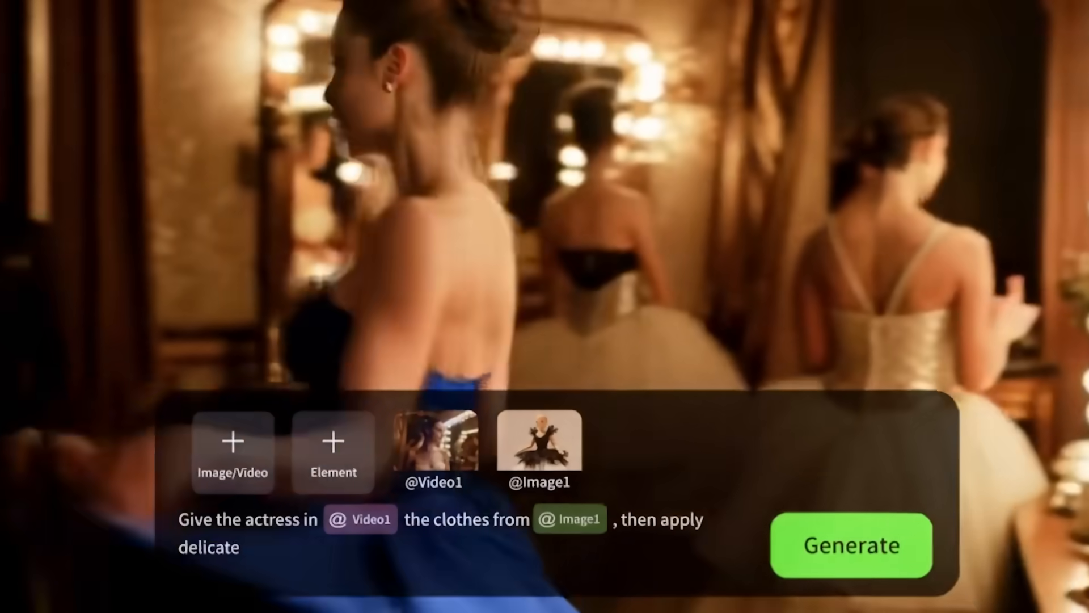
left_click(850, 544)
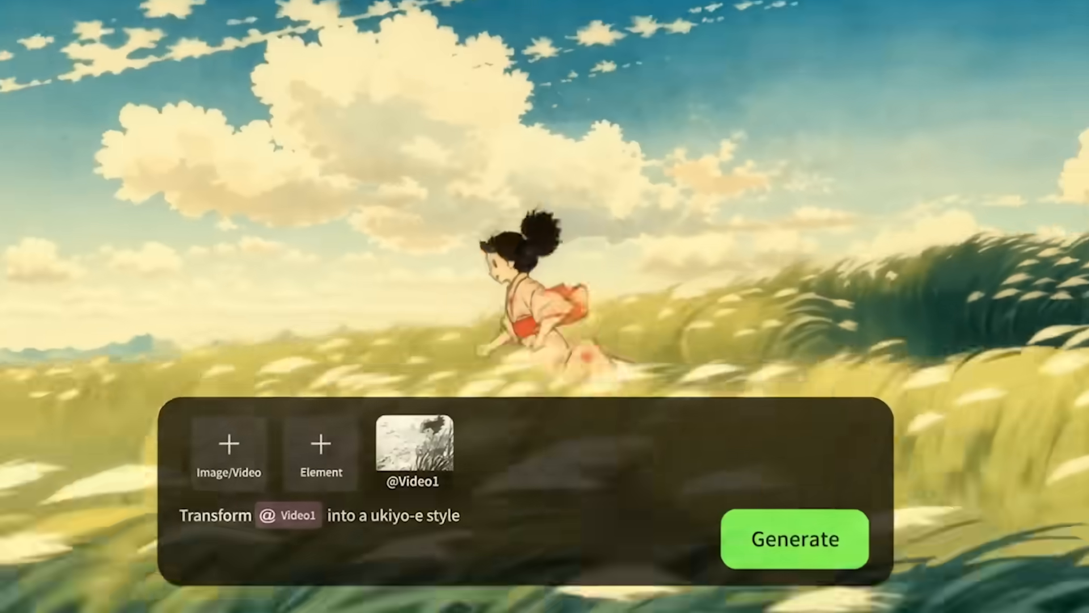
left_click(794, 540)
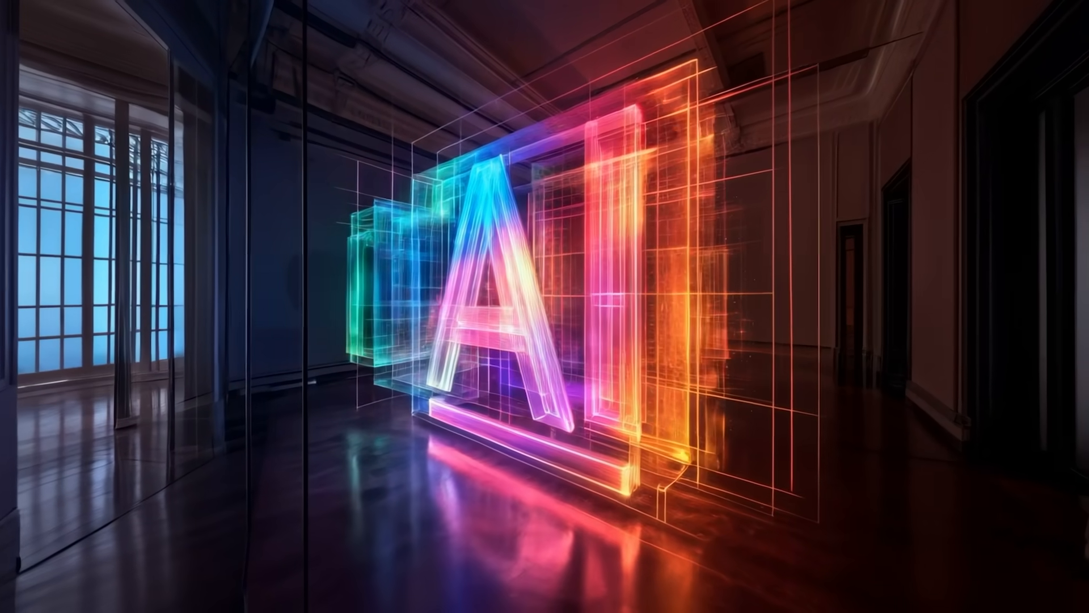